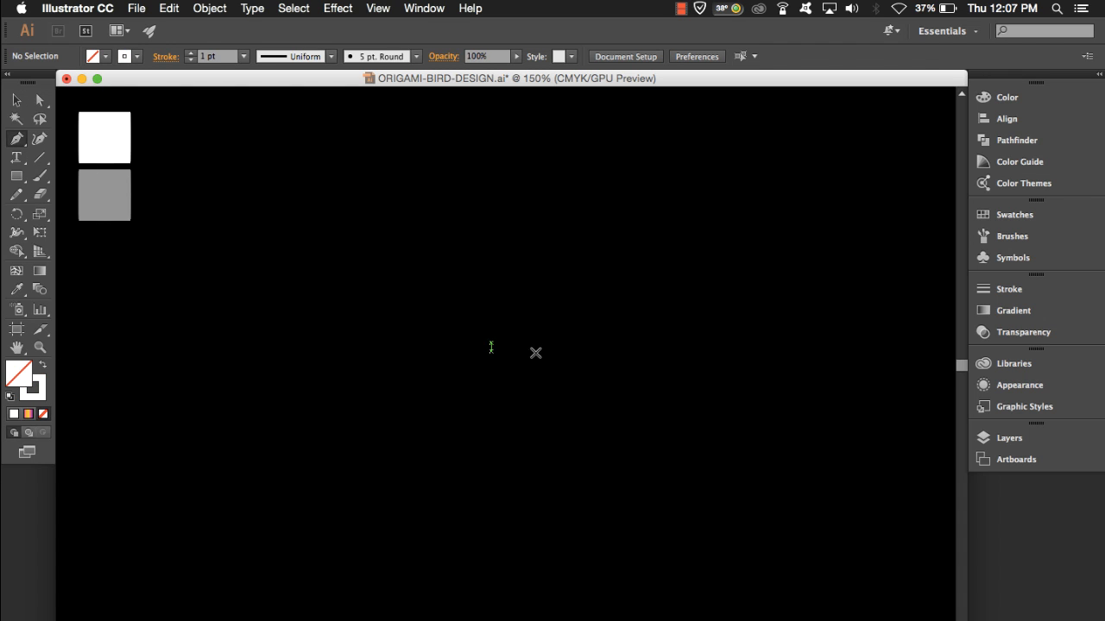
pyautogui.moveTo(529, 228)
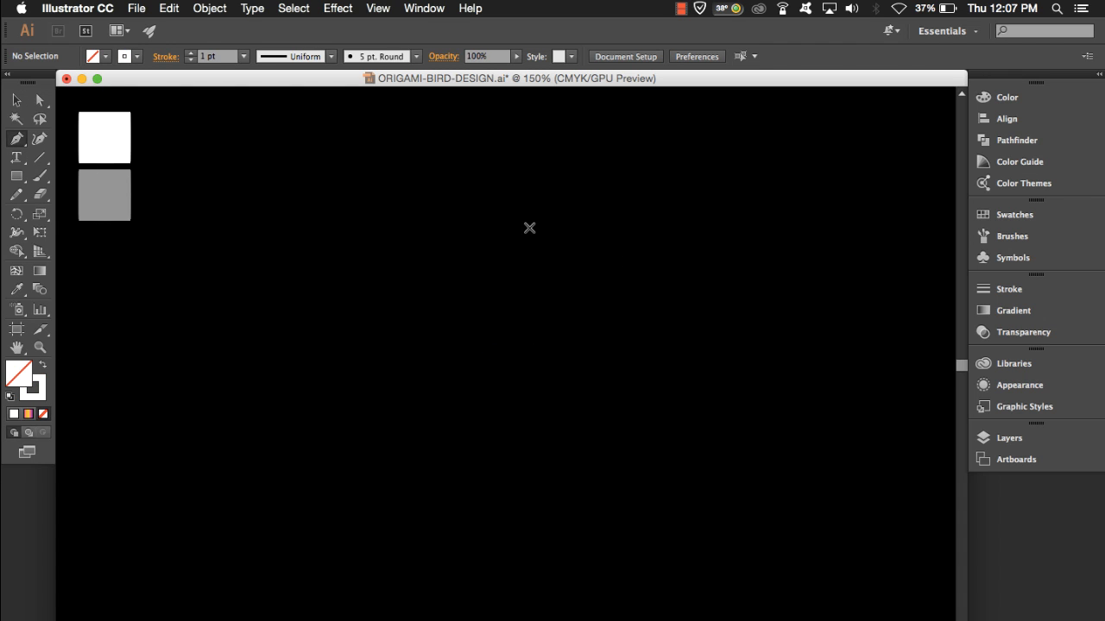
pyautogui.moveTo(575, 239)
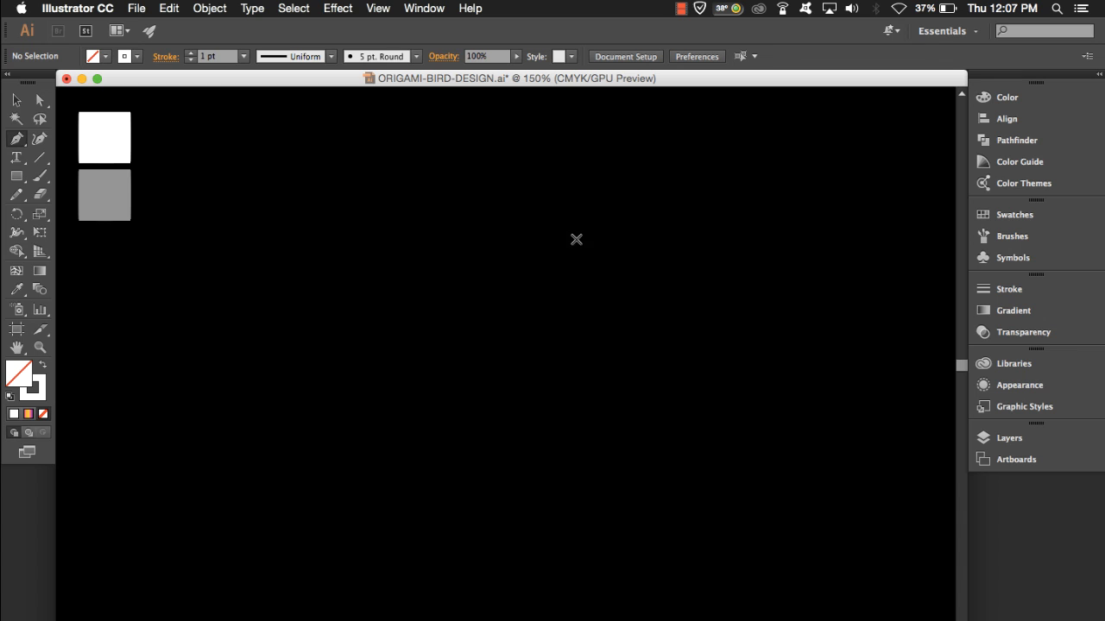
# - Draw the closed body triangle with the Pen tool and finish the small neck flap on its right
pyautogui.moveTo(132, 221); pyautogui.dragTo(578, 220)
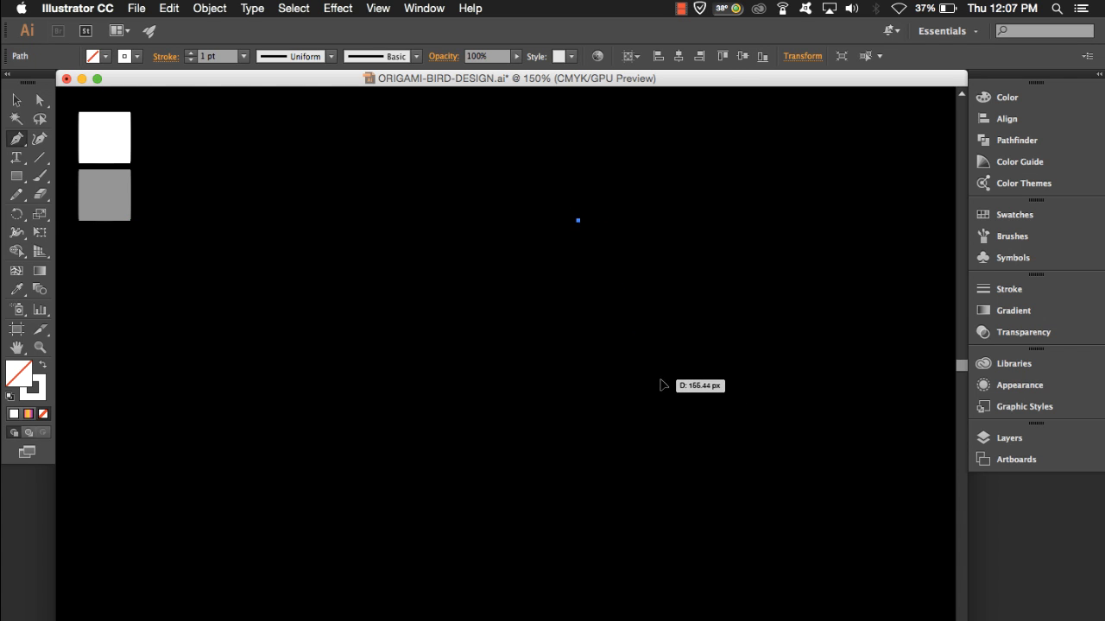
pyautogui.click(451, 484)
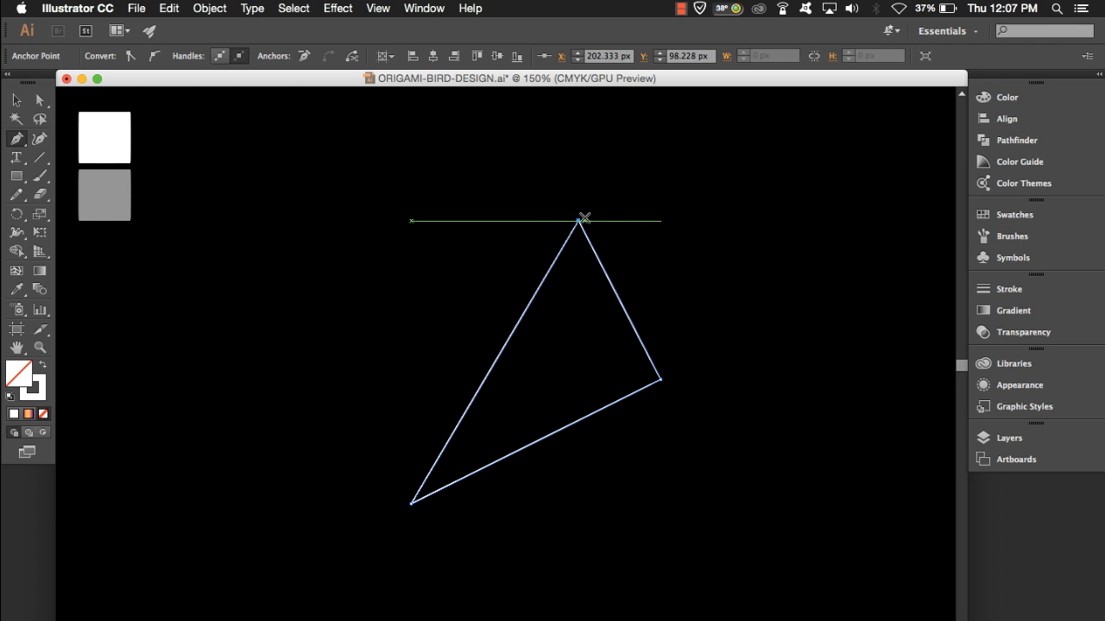
pyautogui.click(627, 186)
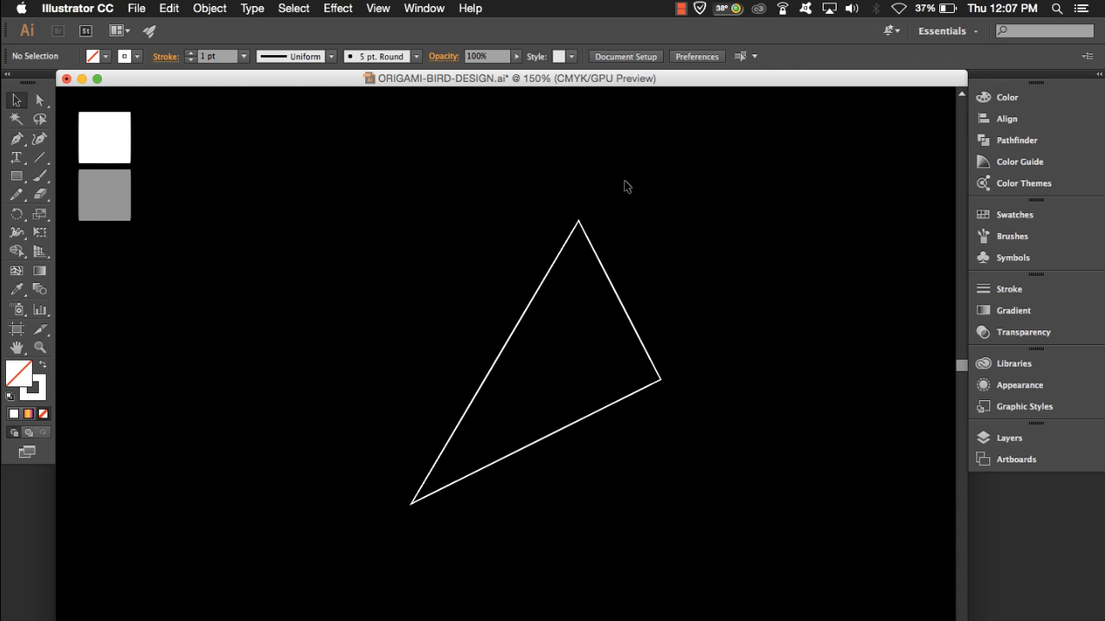
pyautogui.moveTo(666, 385)
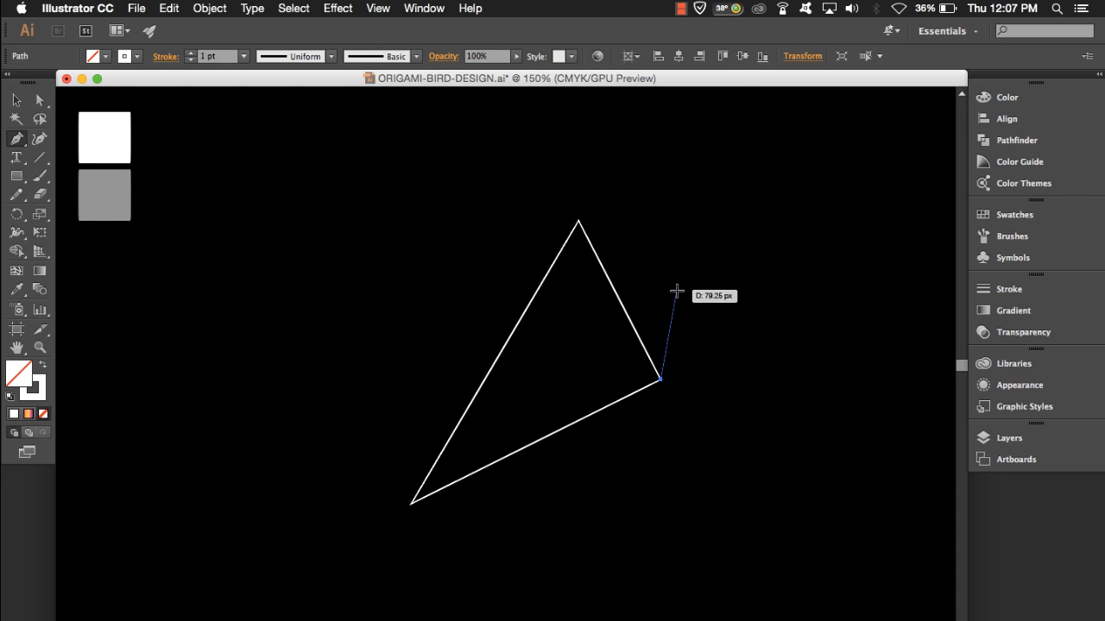
pyautogui.moveTo(679, 281)
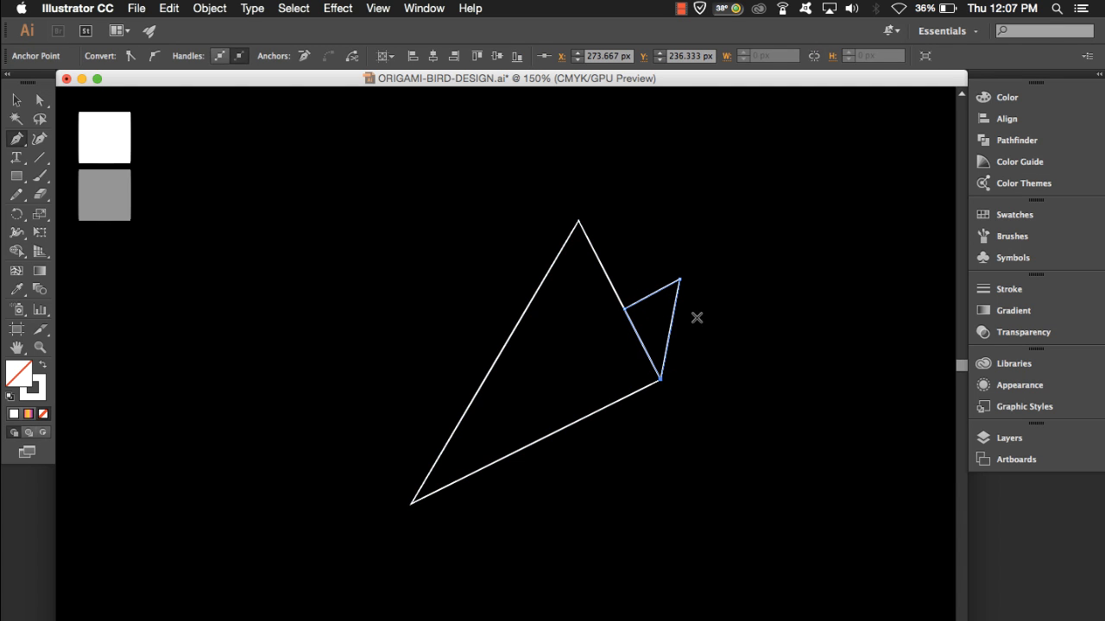
pyautogui.click(717, 310)
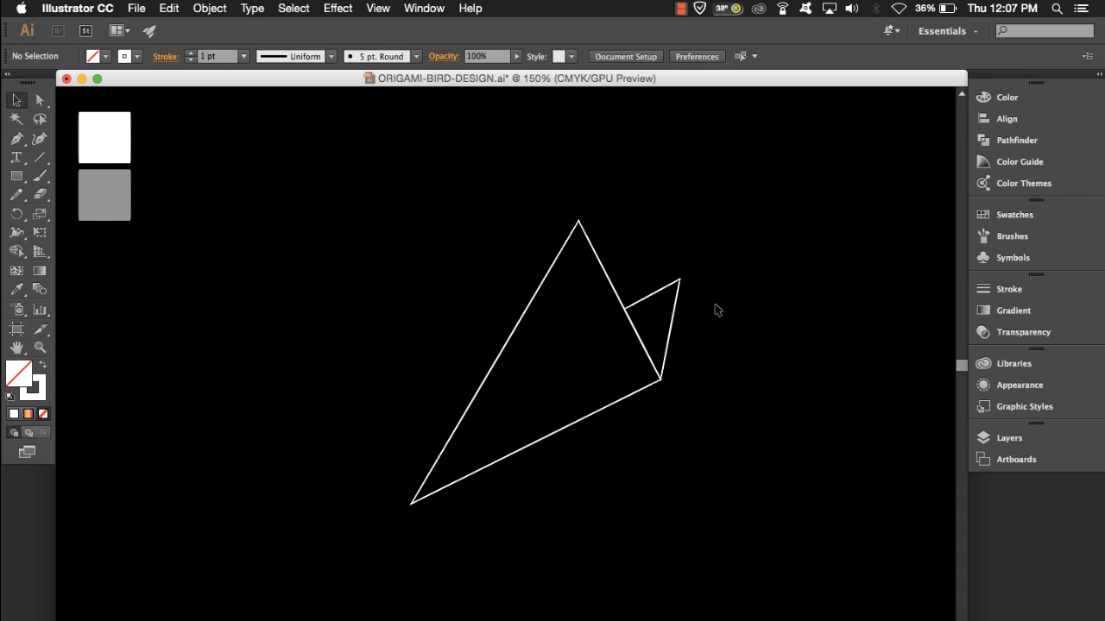
pyautogui.moveTo(680, 280)
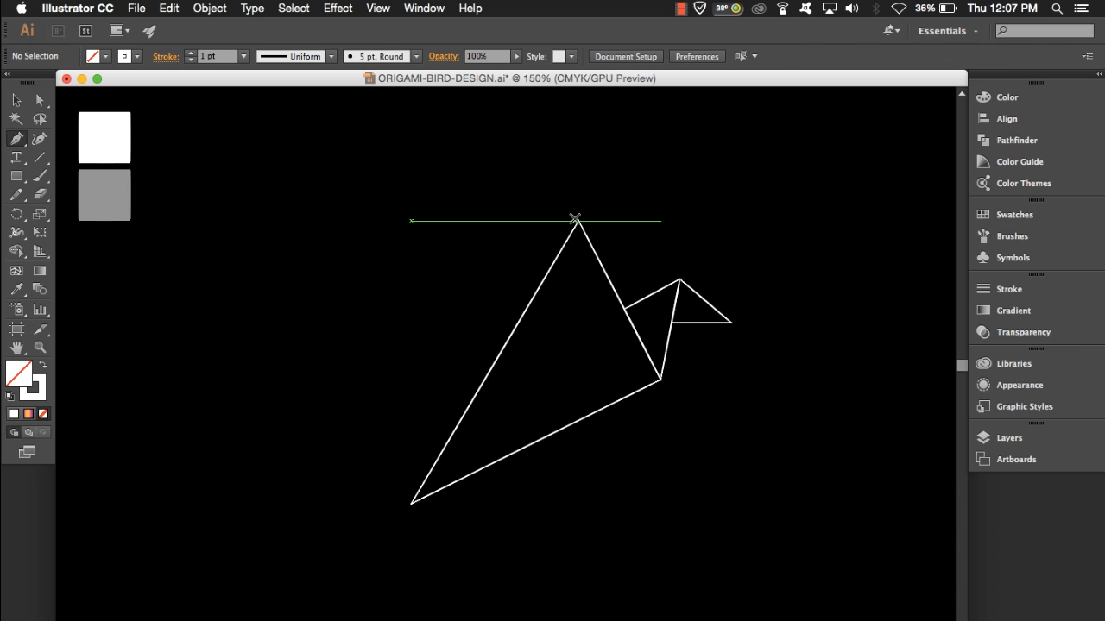
# - Draw the wing triangle from the body's top point out to an upper-left tip
pyautogui.moveTo(575, 218); pyautogui.dragTo(401, 162)
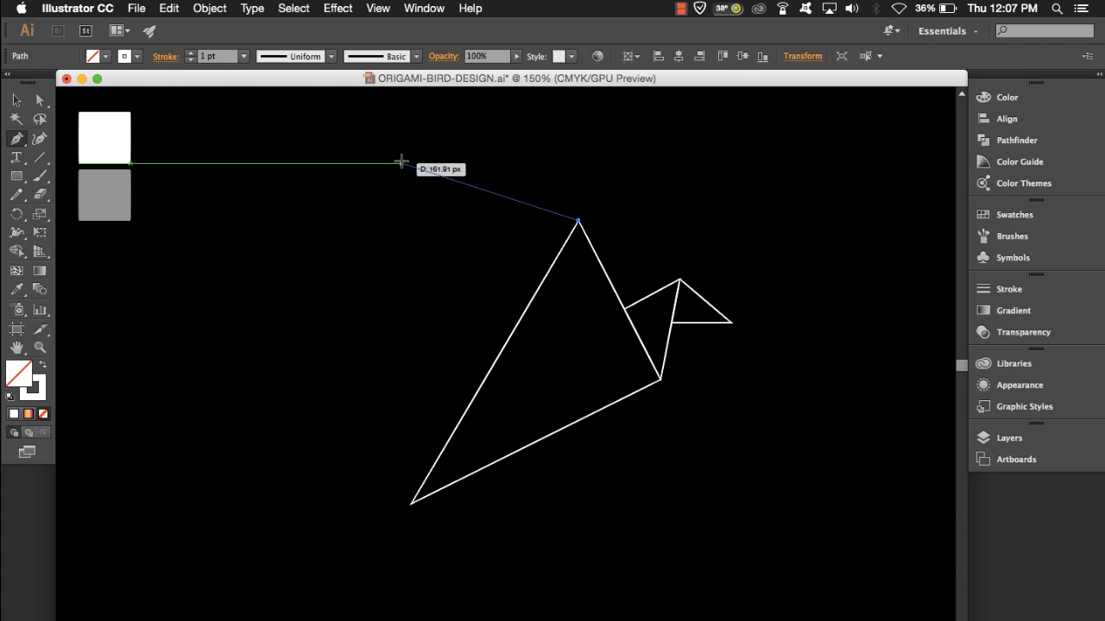
pyautogui.moveTo(369, 159)
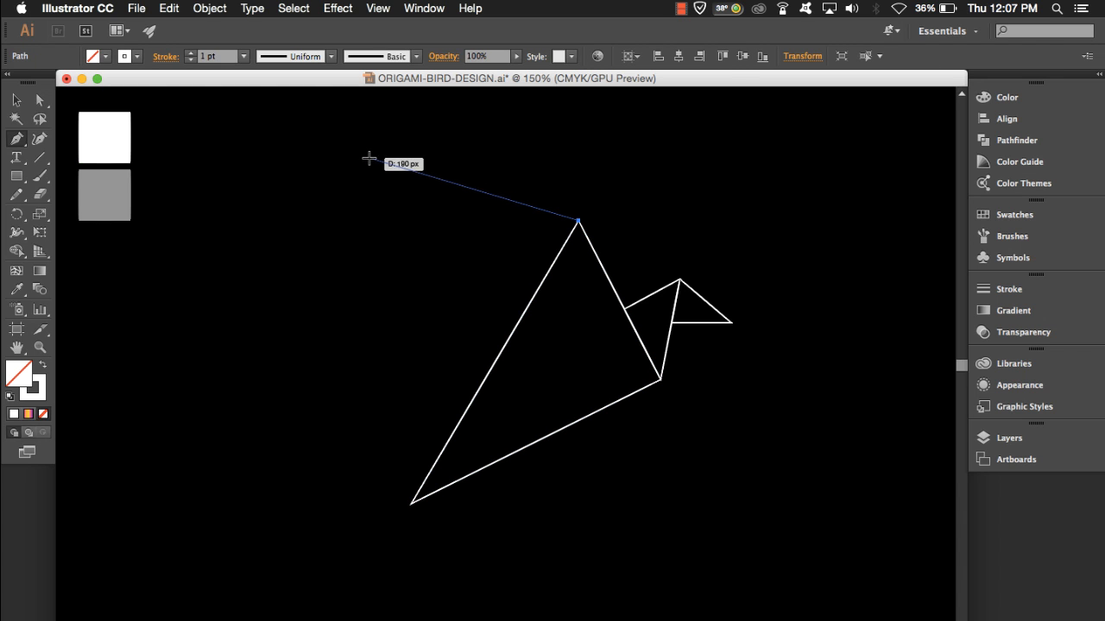
pyautogui.click(368, 157)
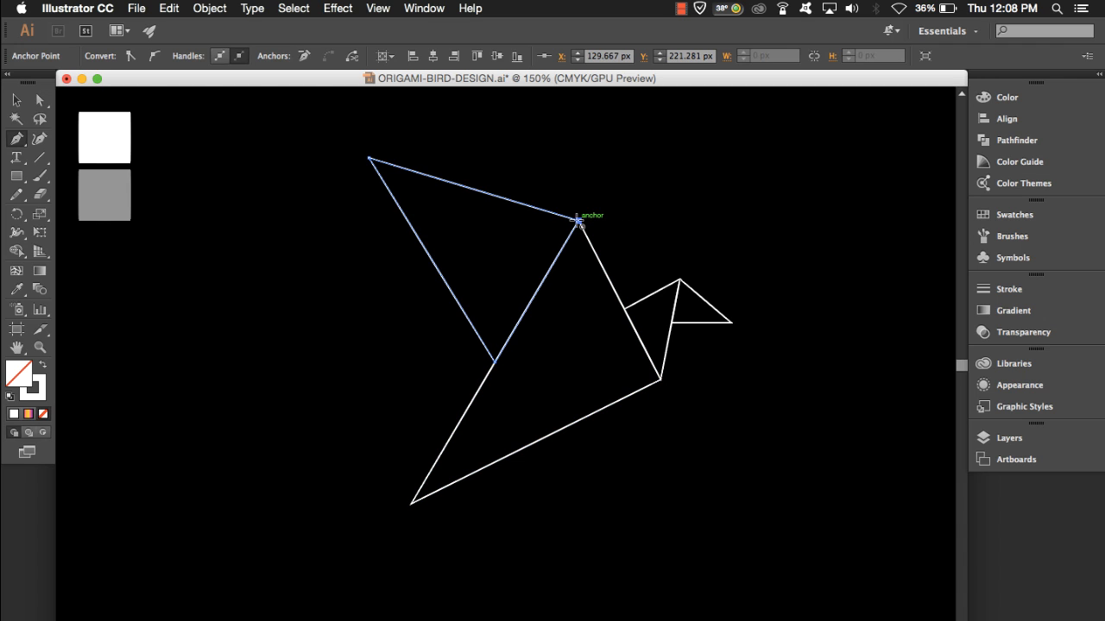
pyautogui.click(580, 175)
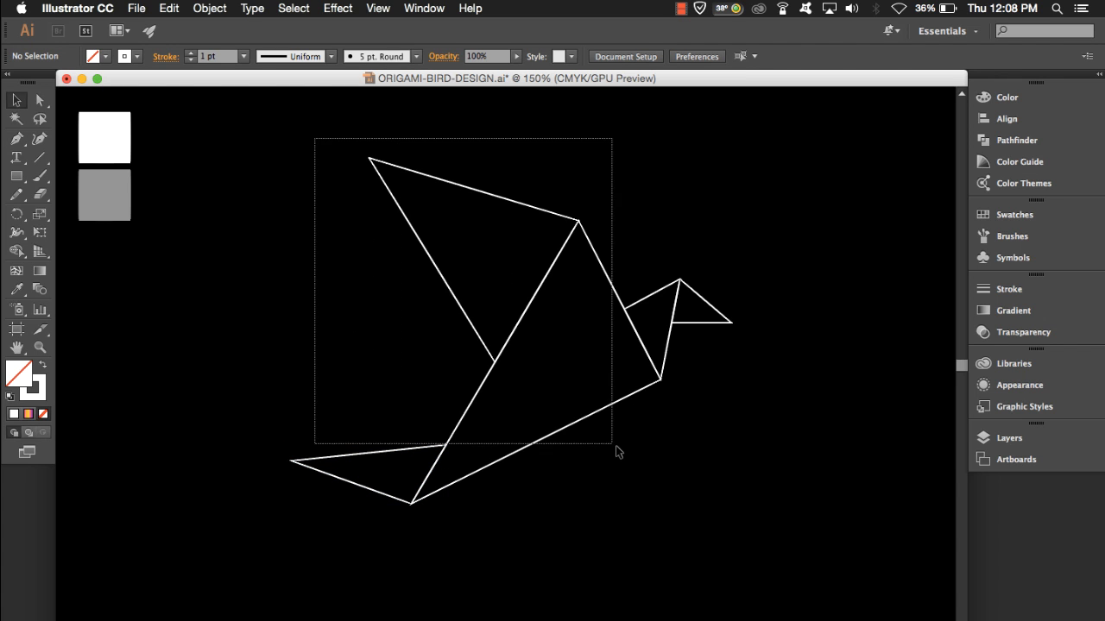
# - Select all bird pieces, fill them with the white sample colour, then deselect
pyautogui.click(535, 292)
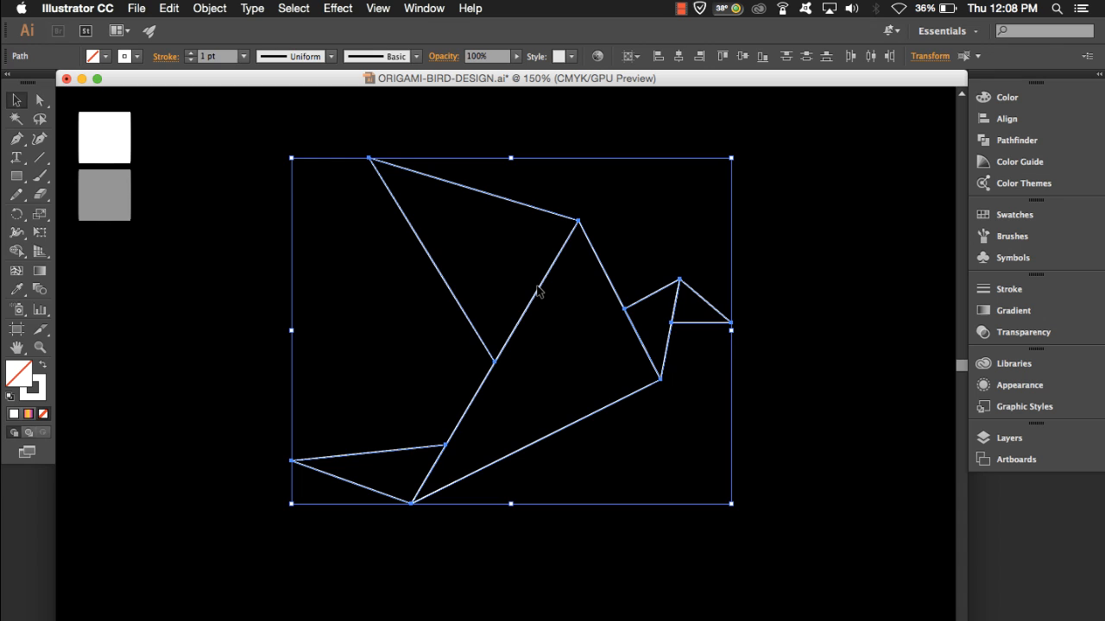
pyautogui.moveTo(508, 334)
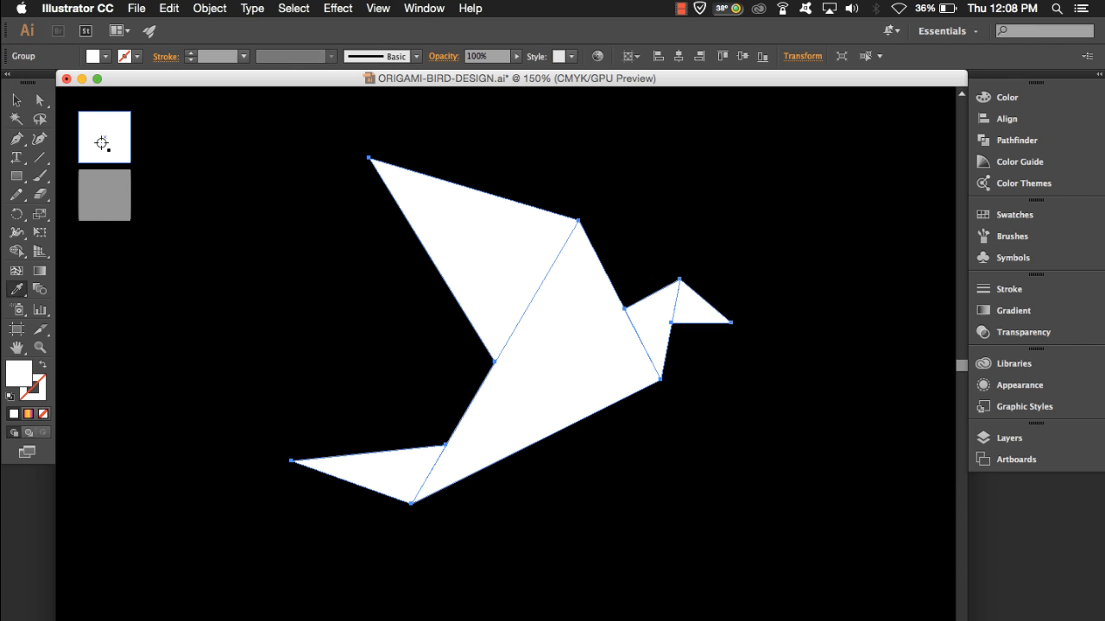
pyautogui.click(517, 345)
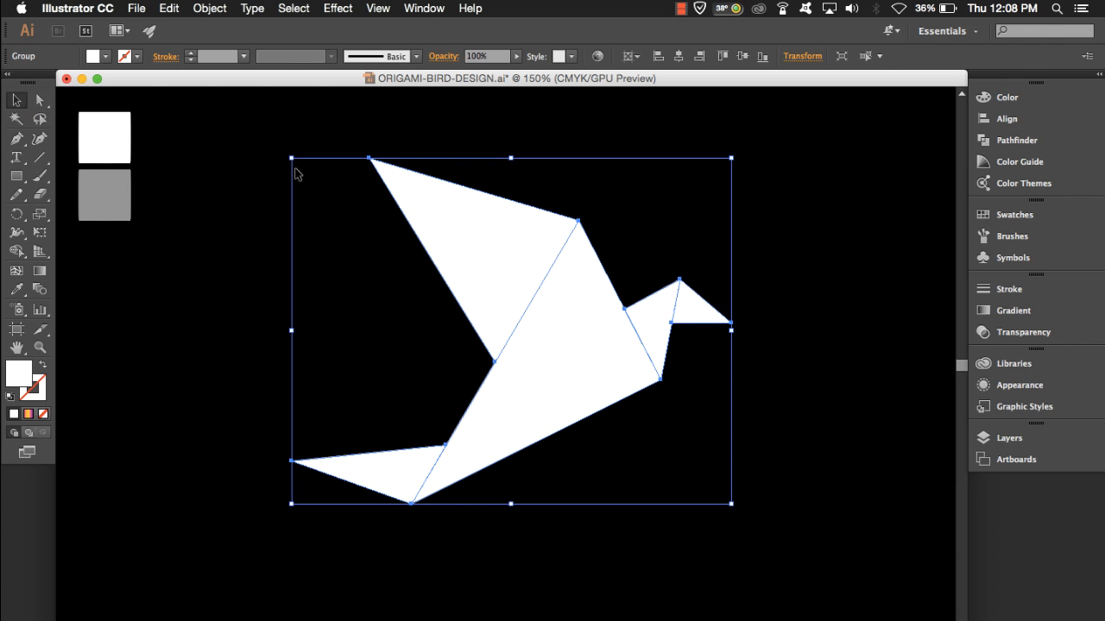
pyautogui.click(742, 55)
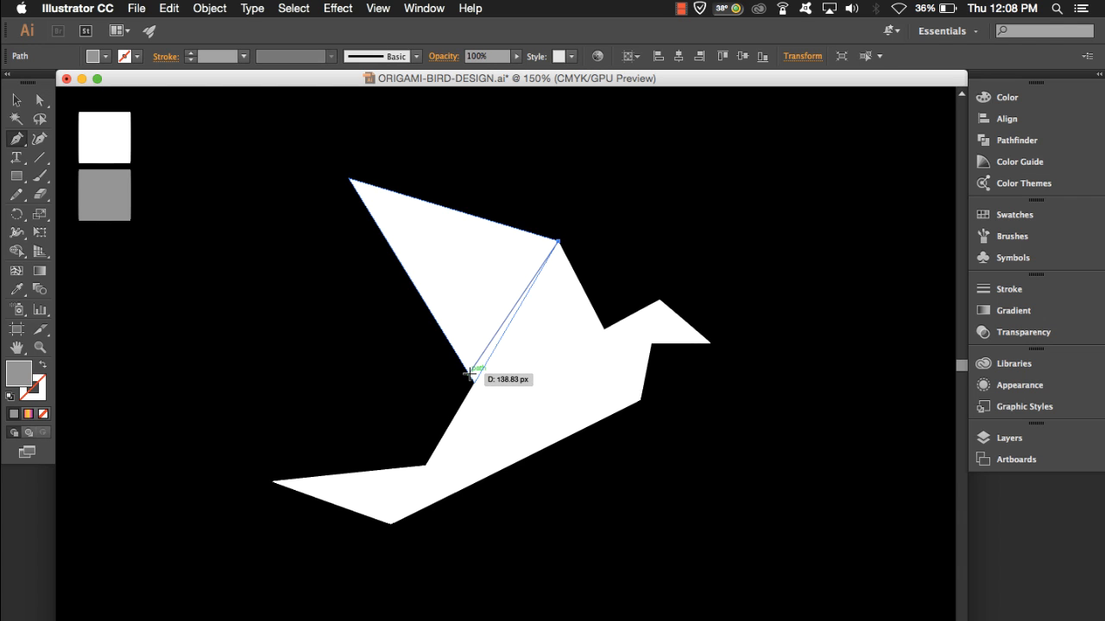
# - Draw gray shadow triangles along the wing's inner fold edge and the tail join
pyautogui.moveTo(473, 375); pyautogui.dragTo(526, 285)
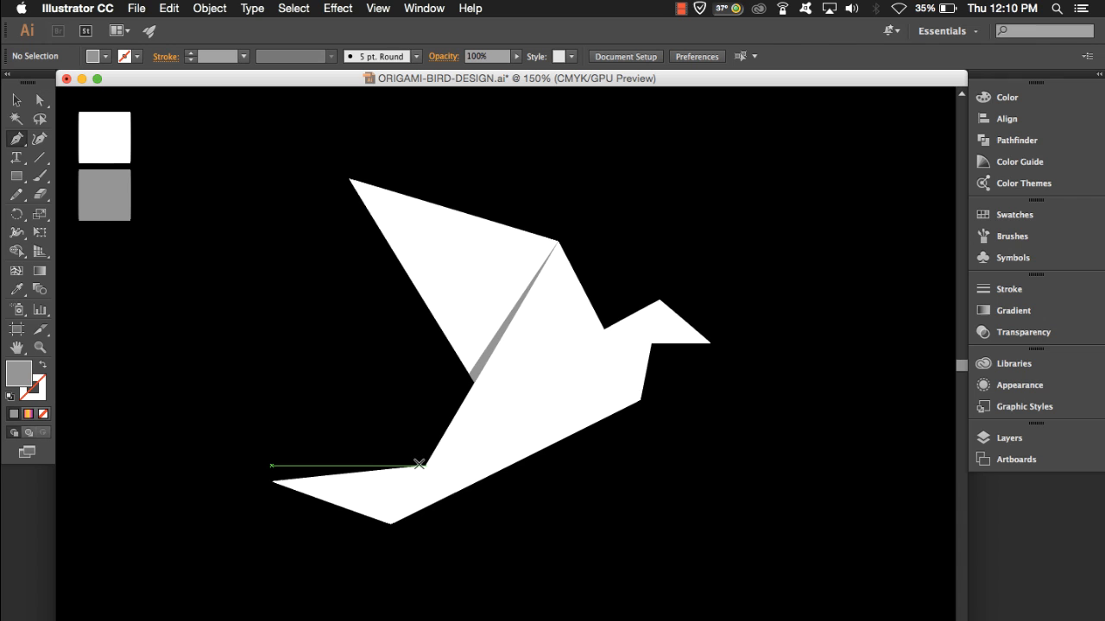
pyautogui.click(418, 464)
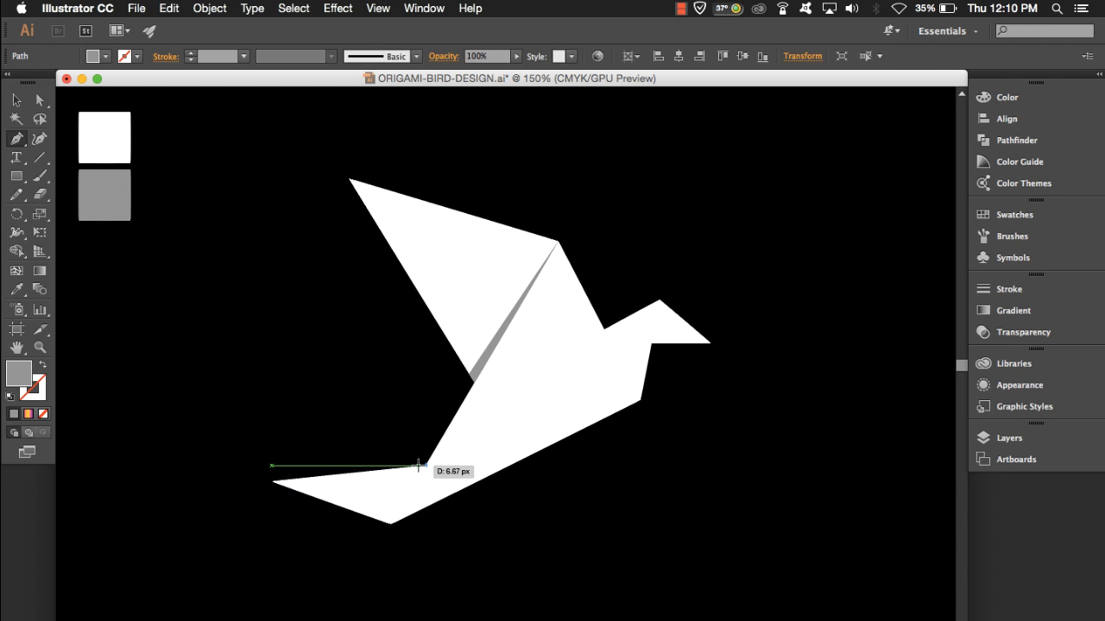
pyautogui.moveTo(416, 461); pyautogui.dragTo(388, 525)
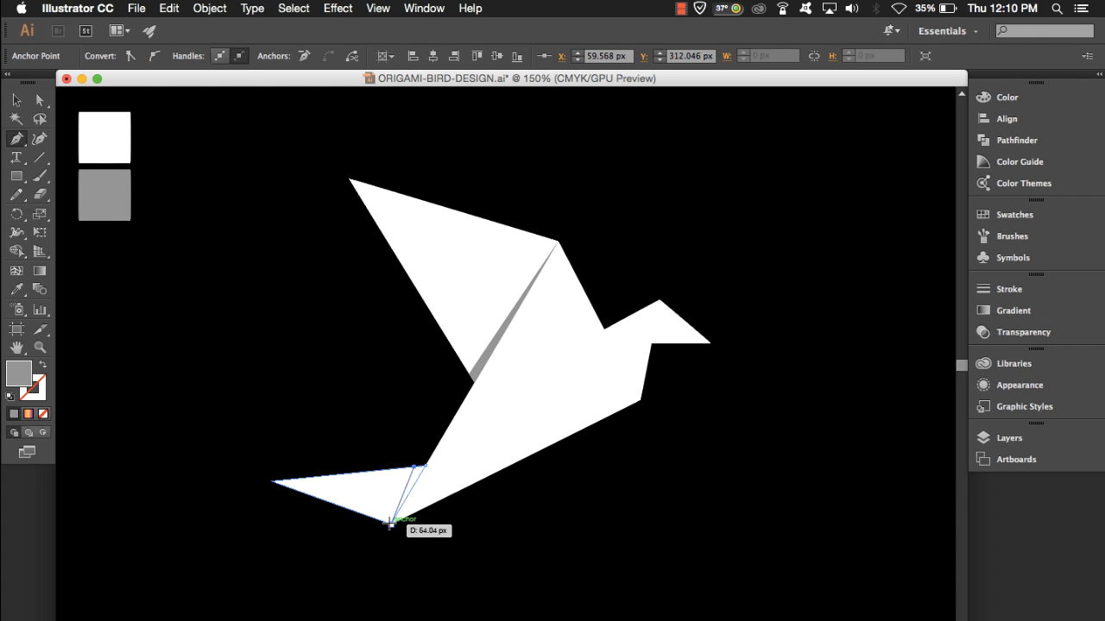
pyautogui.moveTo(393, 521); pyautogui.dragTo(418, 472)
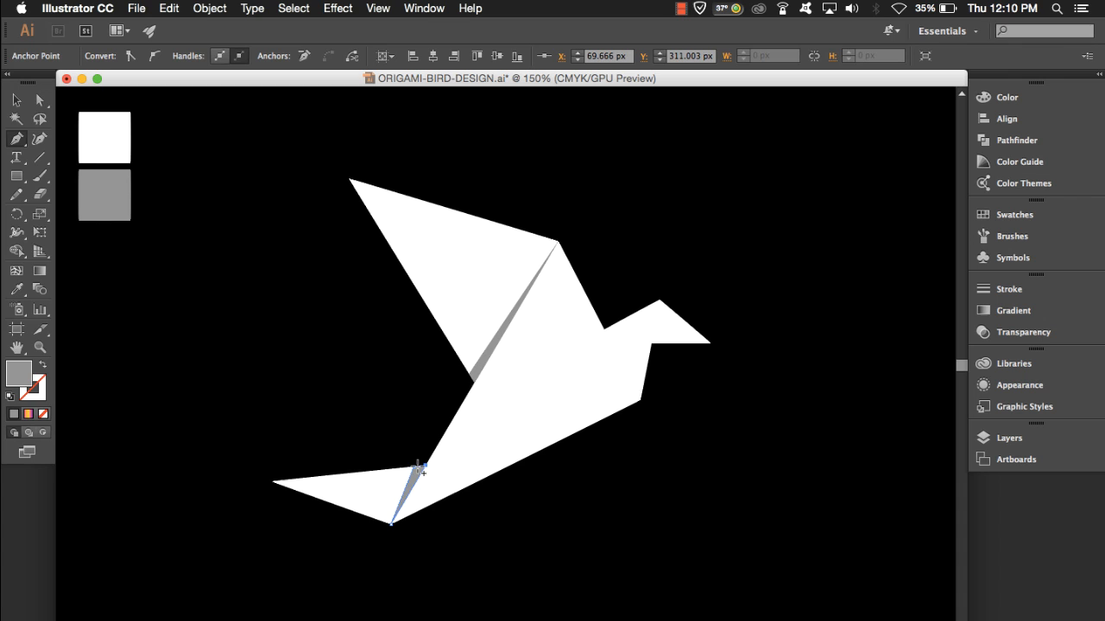
pyautogui.click(414, 492)
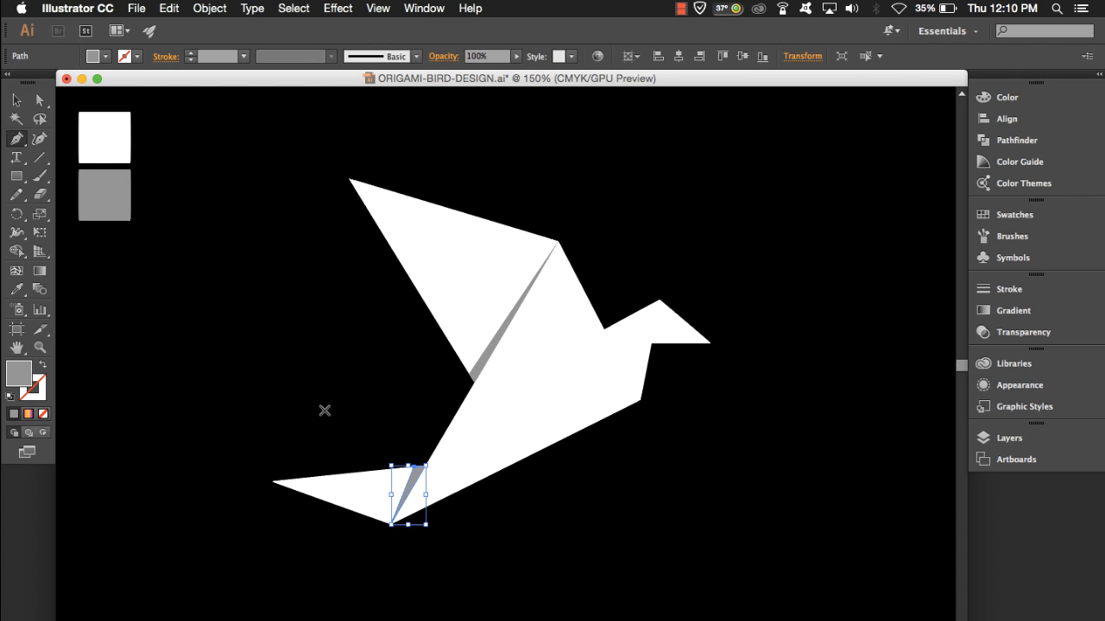
# - Deselect the tail shadow and add the neck and head fold shadows
pyautogui.click(276, 330)
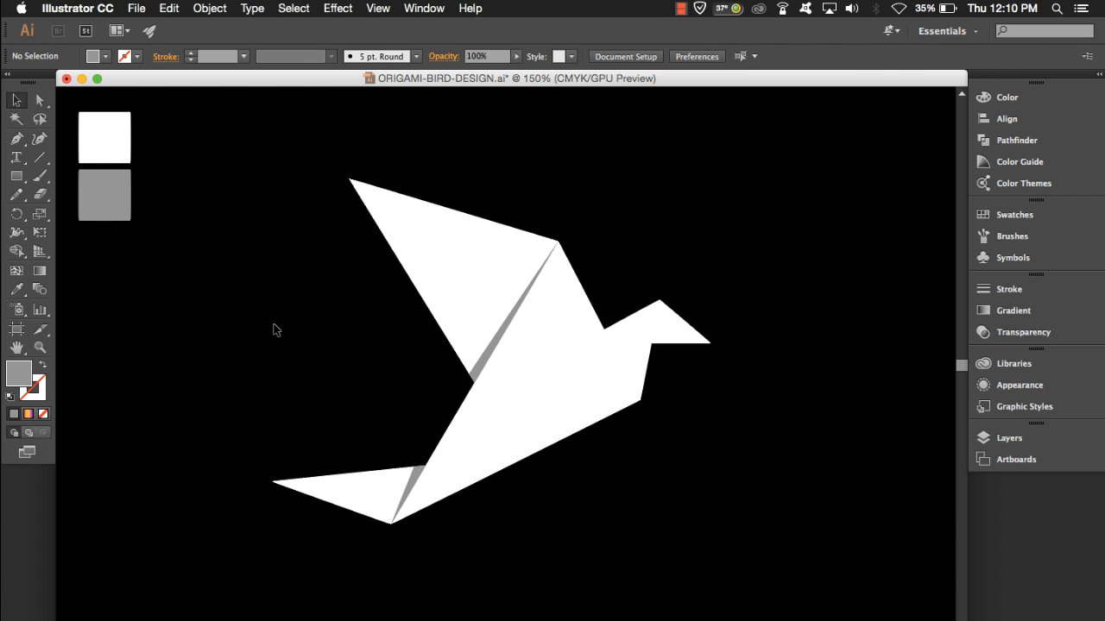
pyautogui.moveTo(177, 235)
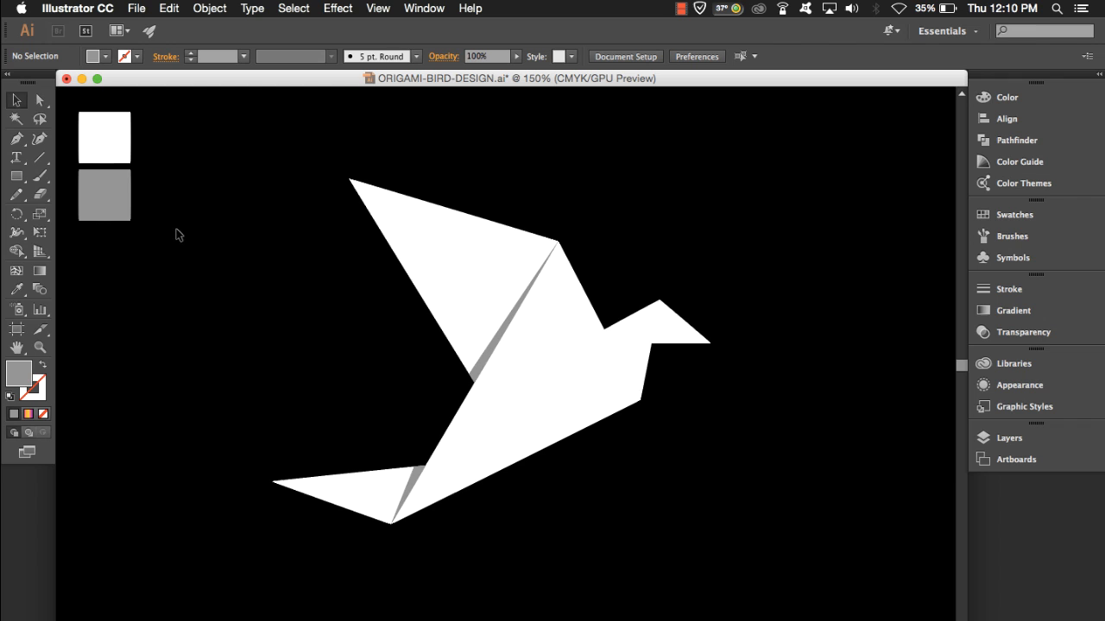
pyautogui.moveTo(492, 356)
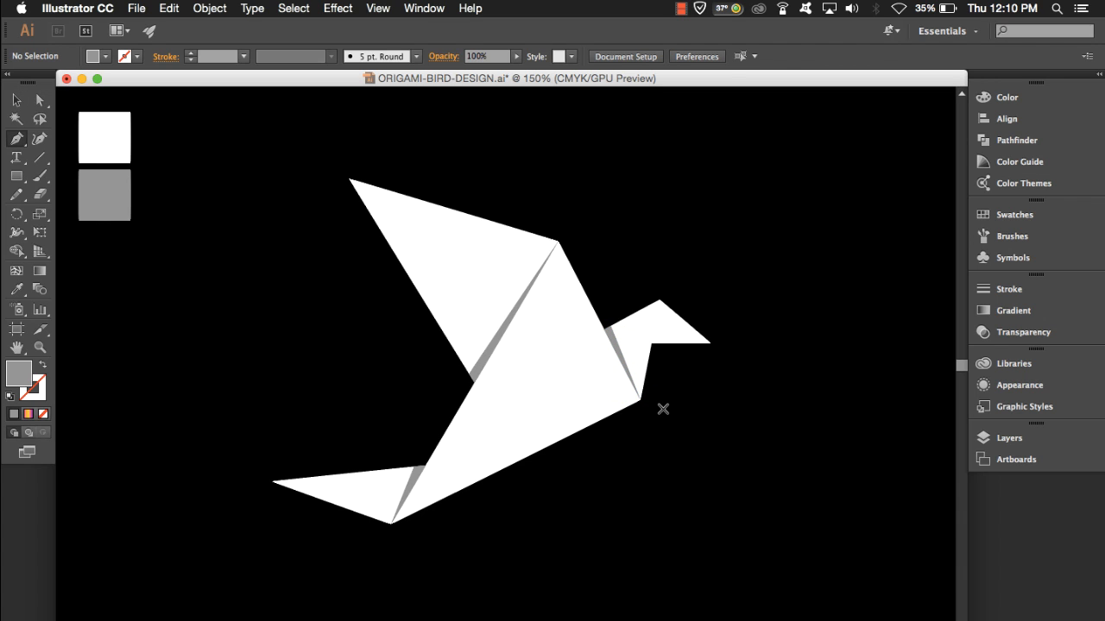
pyautogui.moveTo(662, 302)
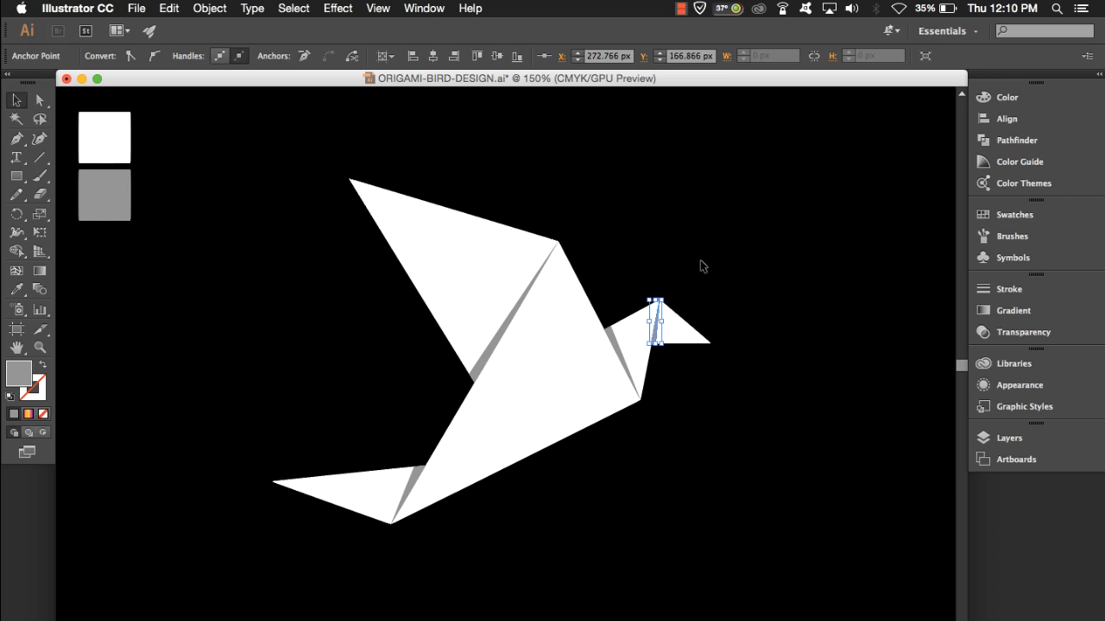
pyautogui.click(269, 248)
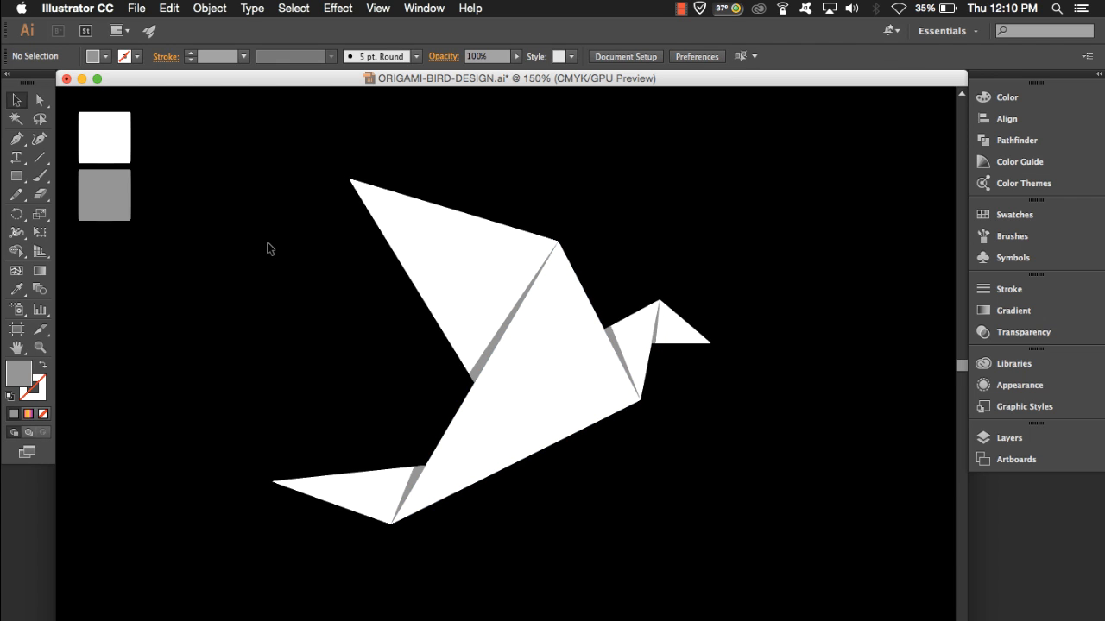
pyautogui.moveTo(279, 176)
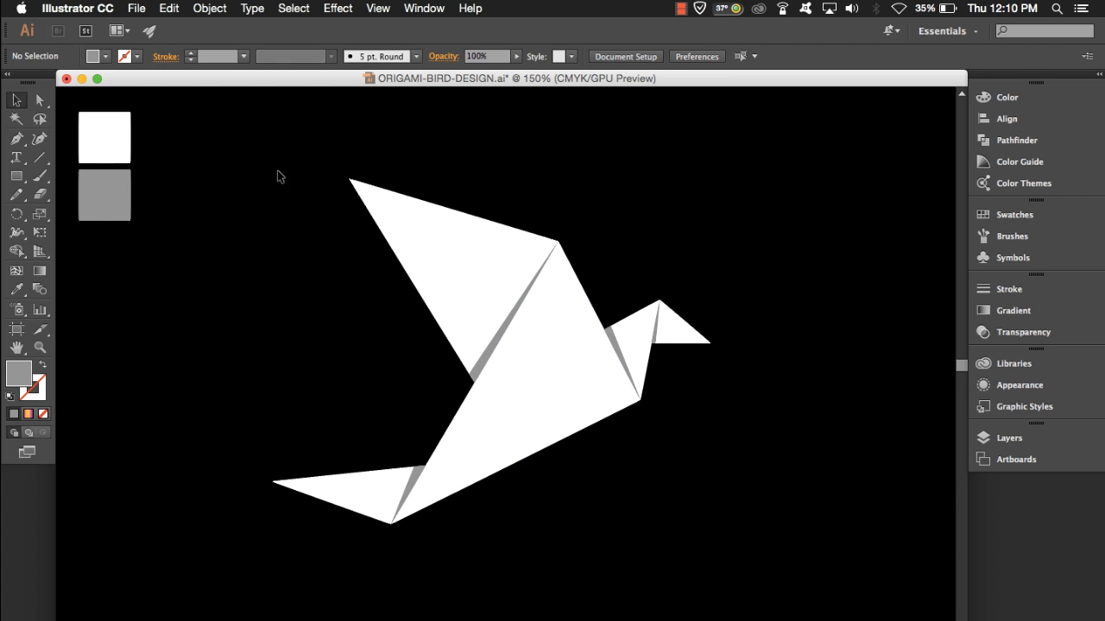